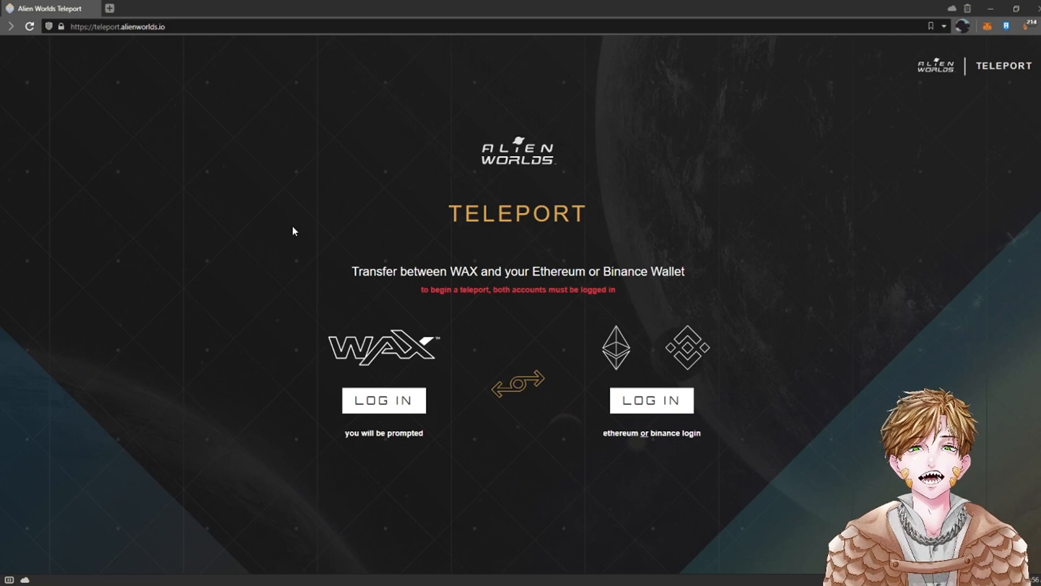
mouse_move(303, 250)
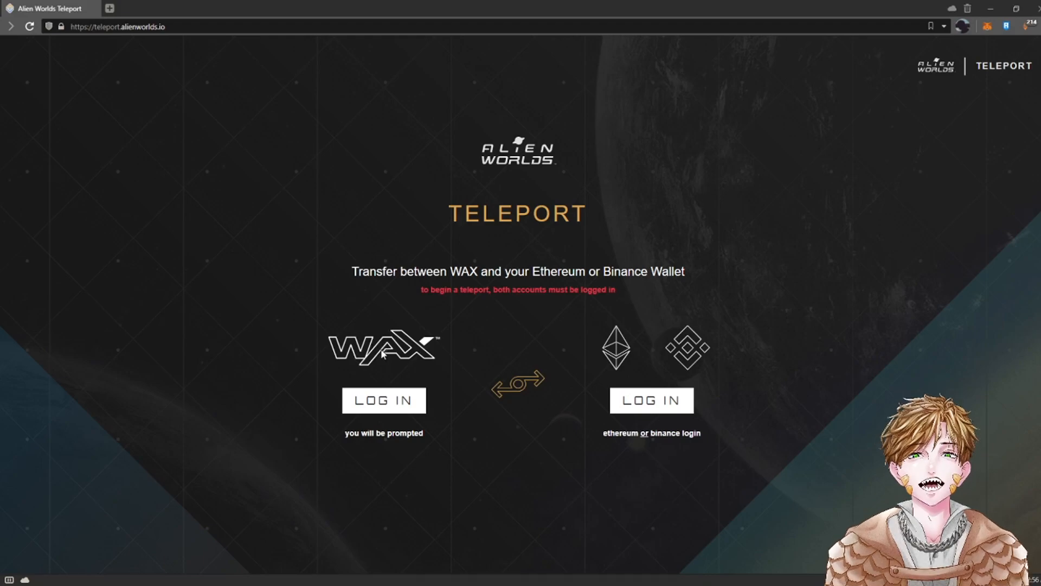
Log in to the WAX account so its 945.983 TLM balance appears
left_click(383, 401)
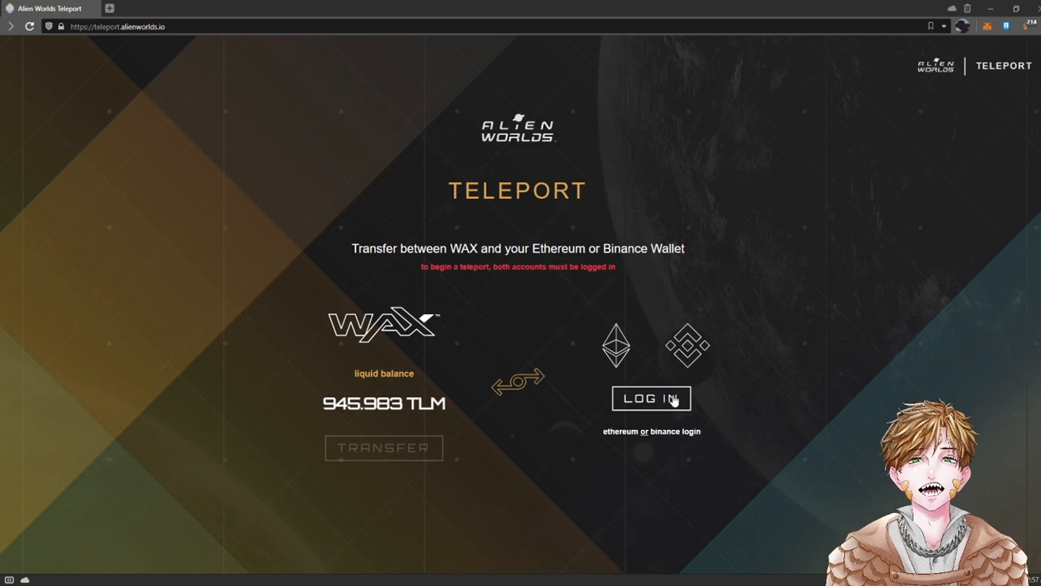
Connect MetaMask on Binance Smart Chain as the BSC-side wallet, then close the popup
left_click(650, 399)
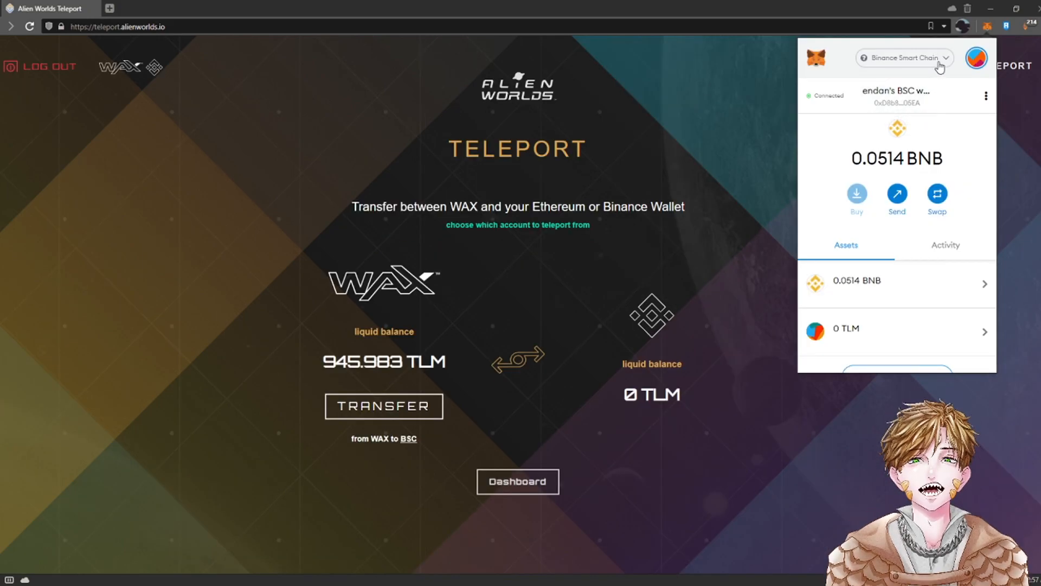
left_click(905, 57)
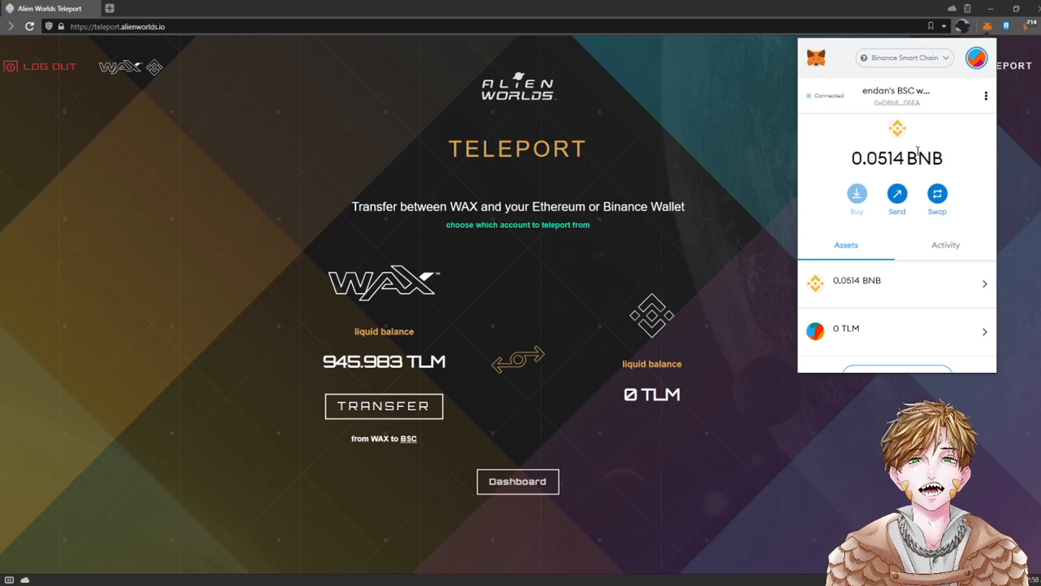
mouse_move(538, 270)
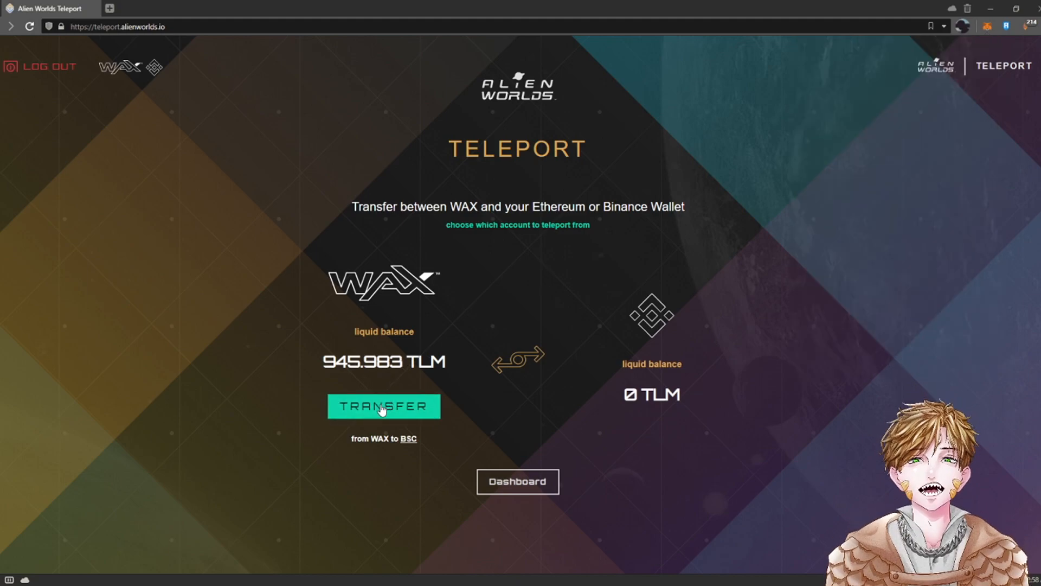
Approve a 945 TLM transfer from WAX to BSC and dismiss the Success message
left_click(382, 405)
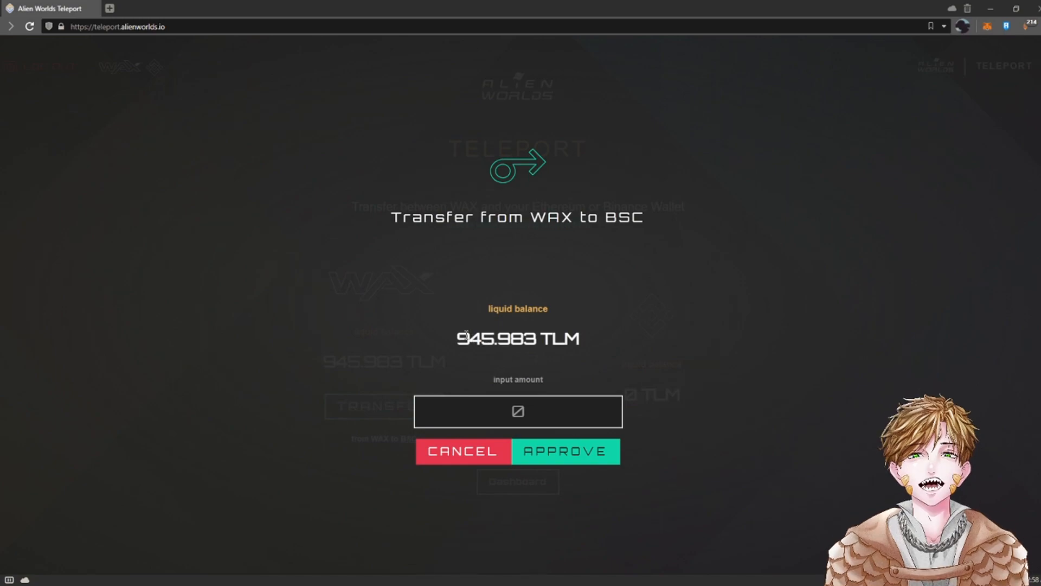
left_click(519, 411)
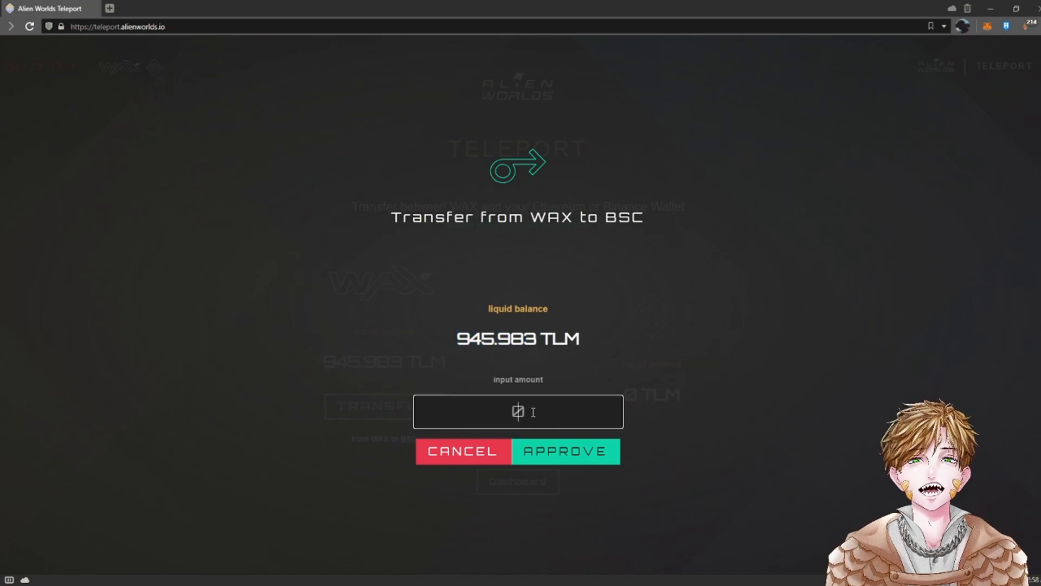
left_click(565, 451)
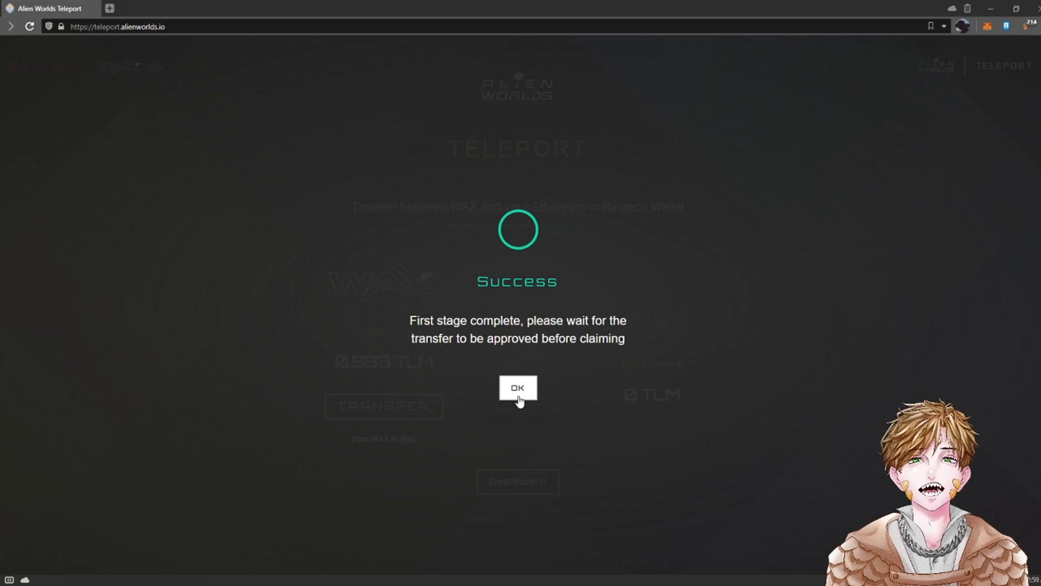
left_click(517, 387)
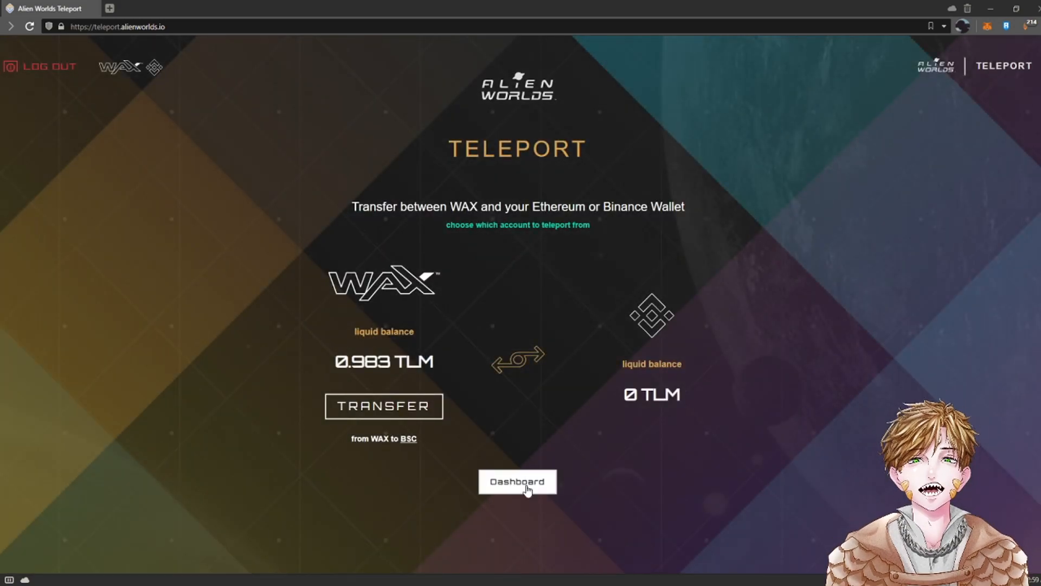
Show the dashboard with the 945.0000 and 155.0360 TLM transfers ready to claim
left_click(517, 481)
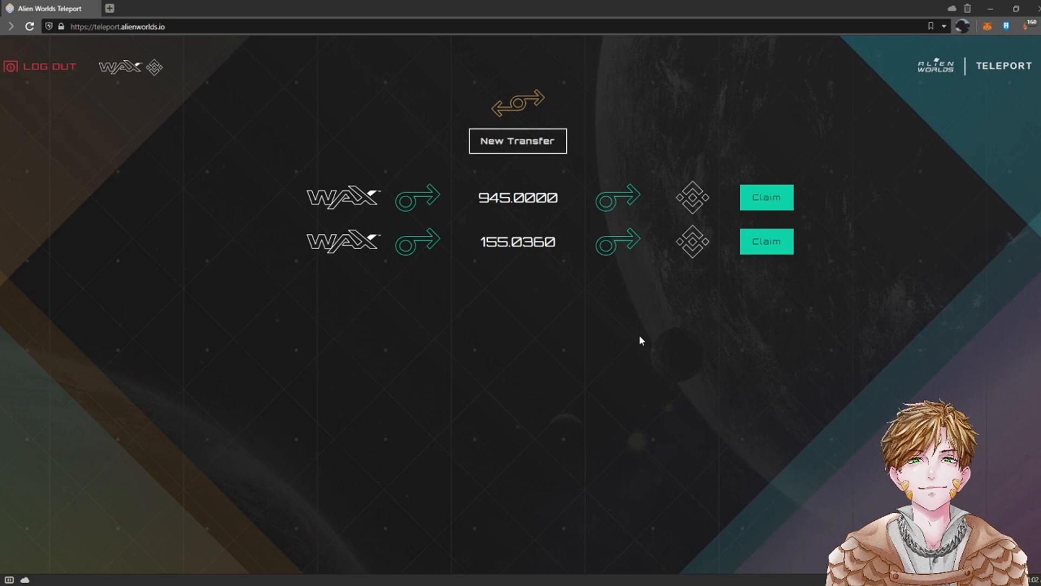
mouse_move(590, 248)
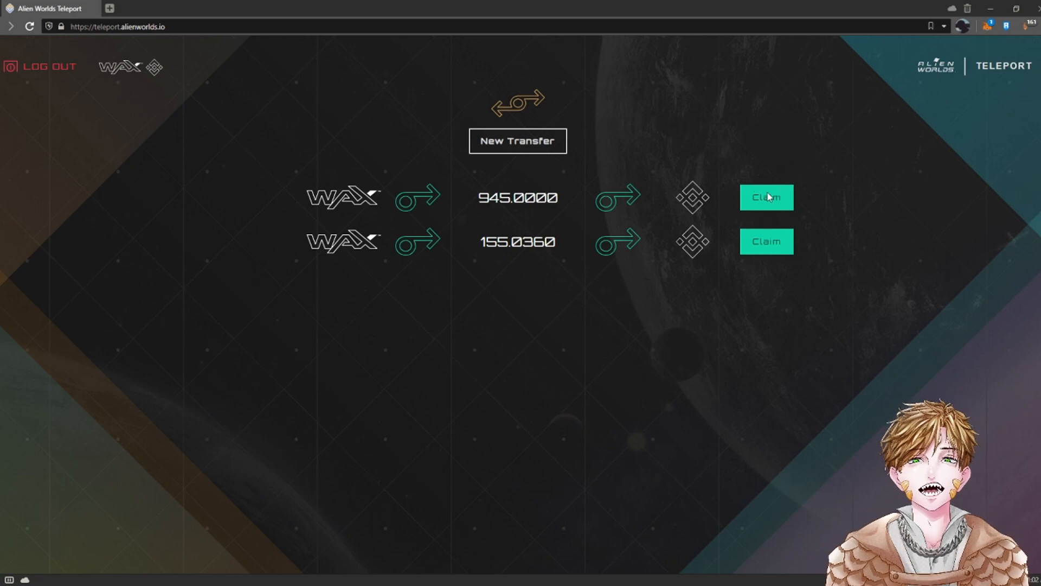
mouse_move(792, 199)
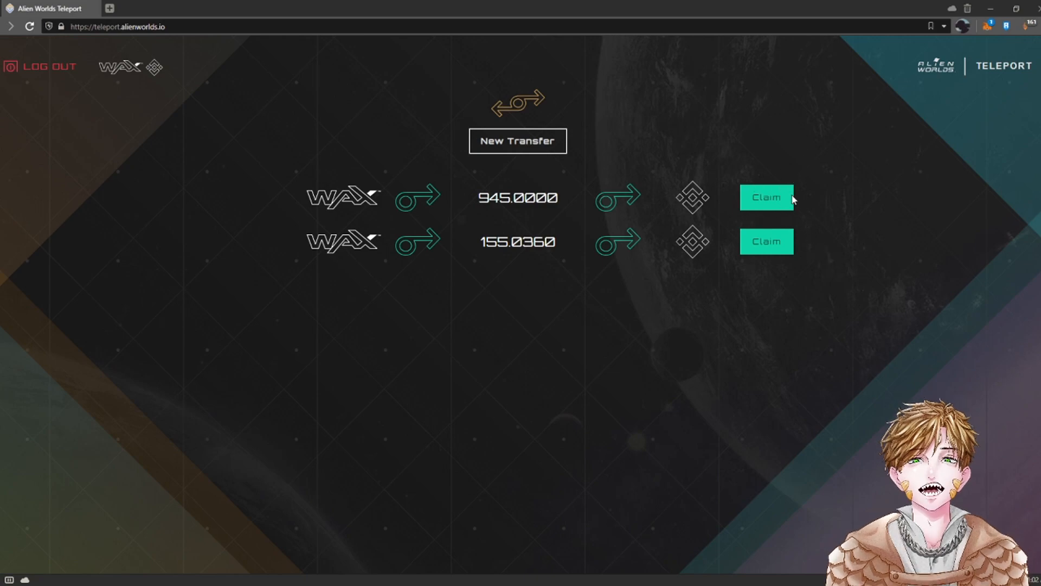
mouse_move(793, 407)
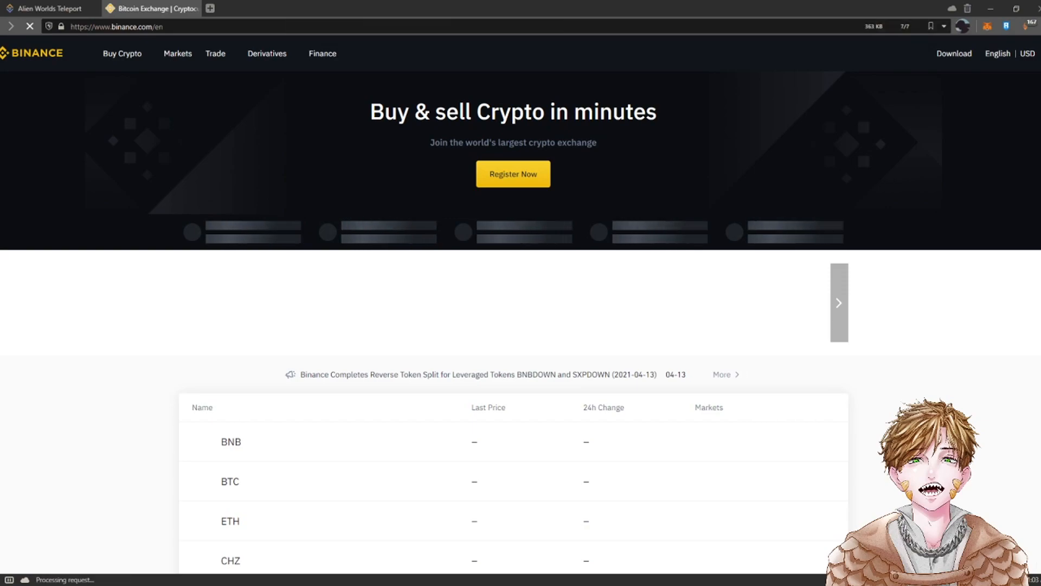
From the Fiat and Spot wallet, start a TLM deposit and copy its BEP20 (BSC) address
left_click(799, 53)
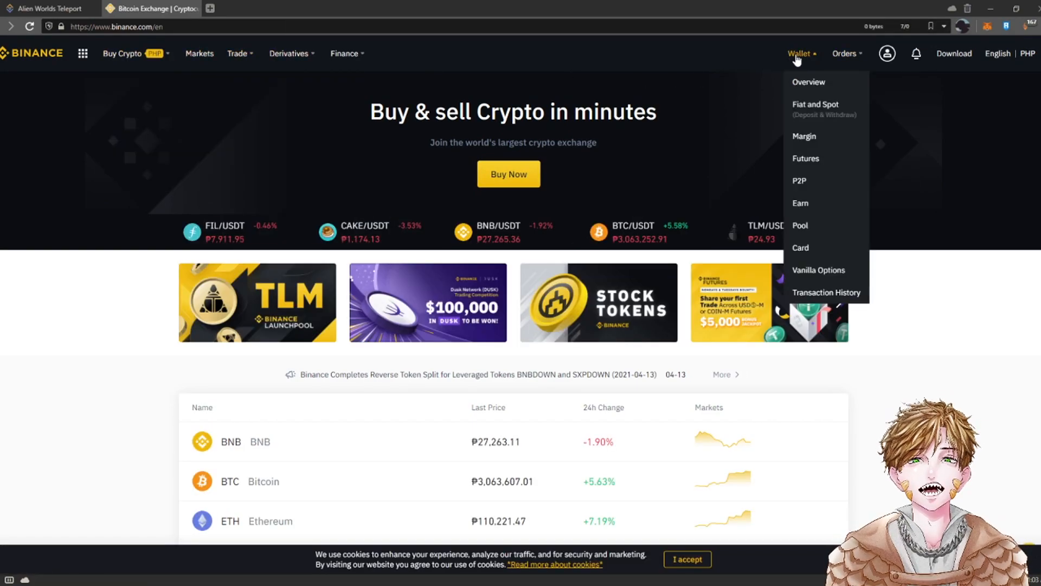
left_click(815, 106)
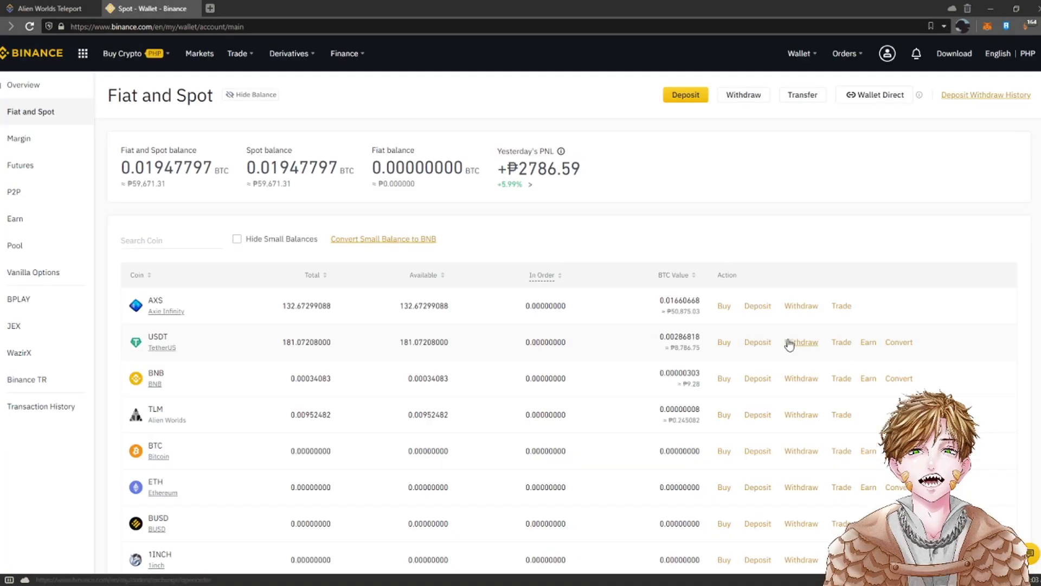
left_click(757, 414)
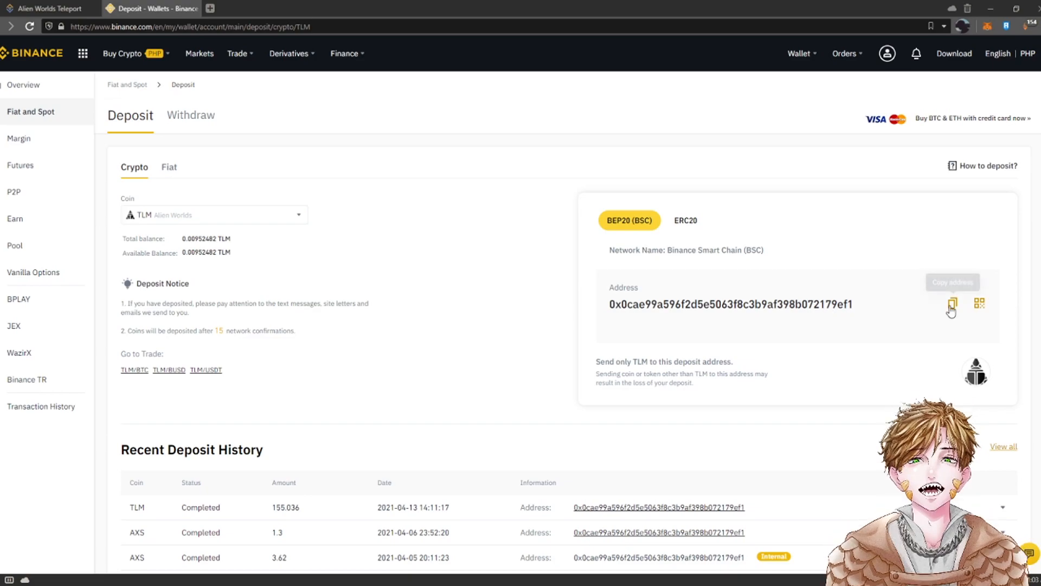
left_click(952, 303)
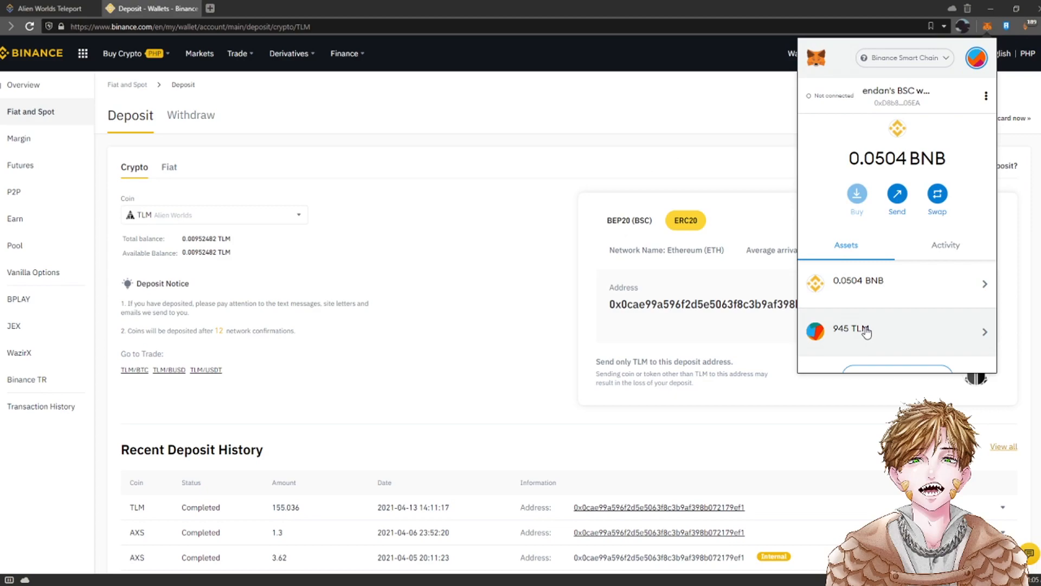
mouse_move(908, 342)
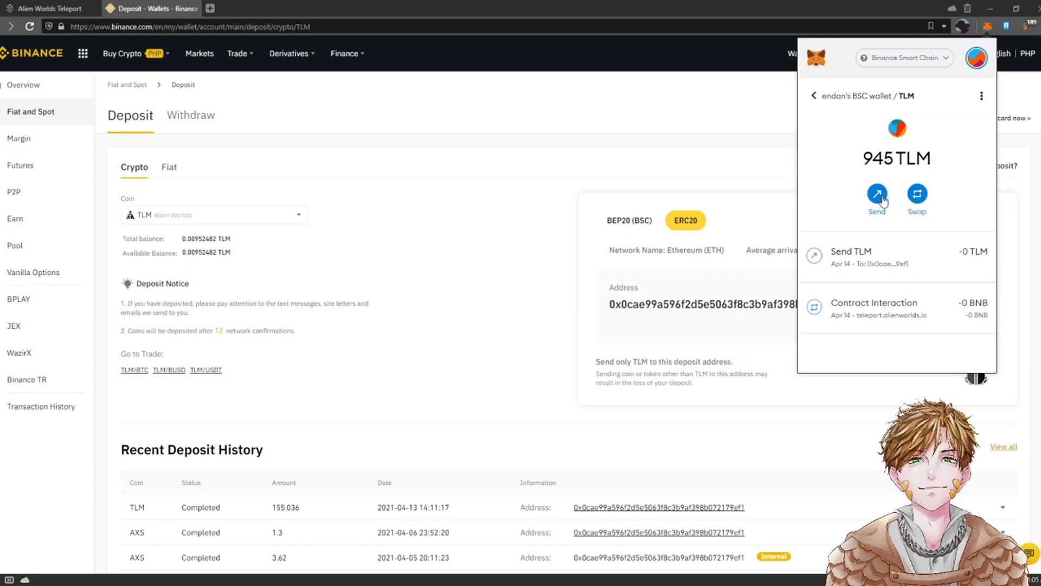
Send the Max 945 TLM to recent address 0x0cAe…9EF1 and confirm the transaction
left_click(876, 194)
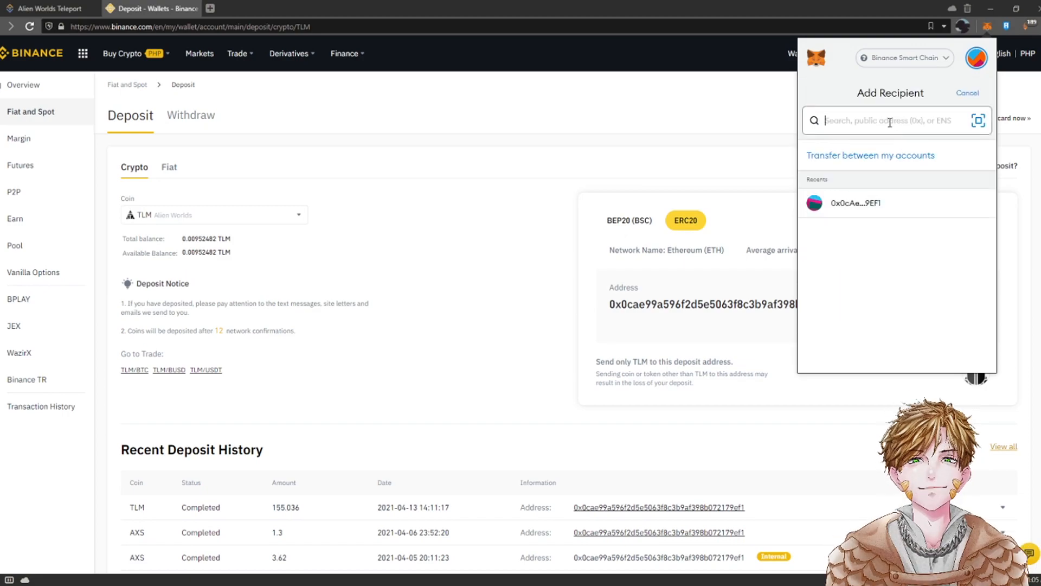
left_click(856, 203)
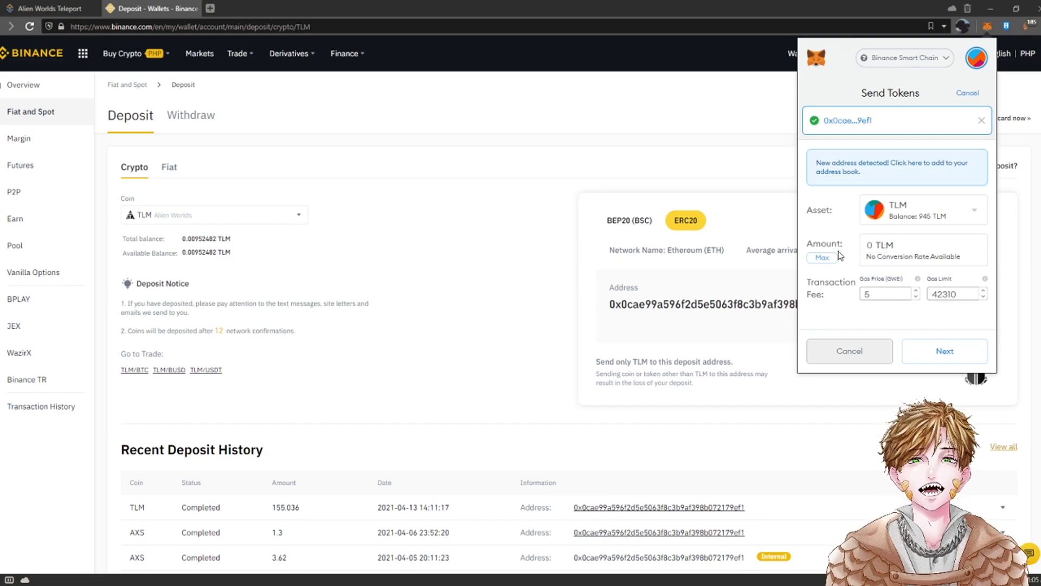
left_click(822, 259)
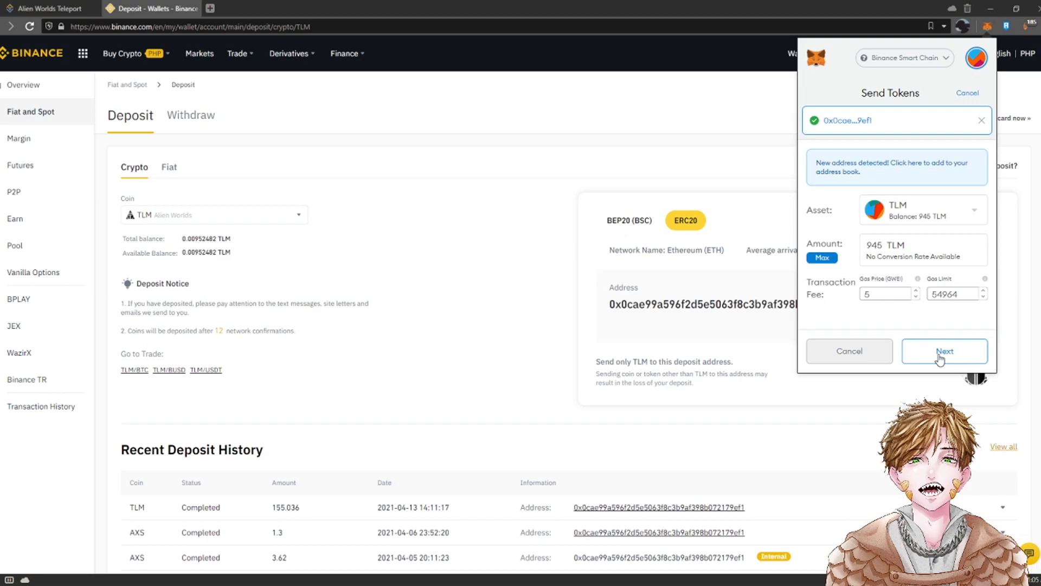
mouse_move(954, 313)
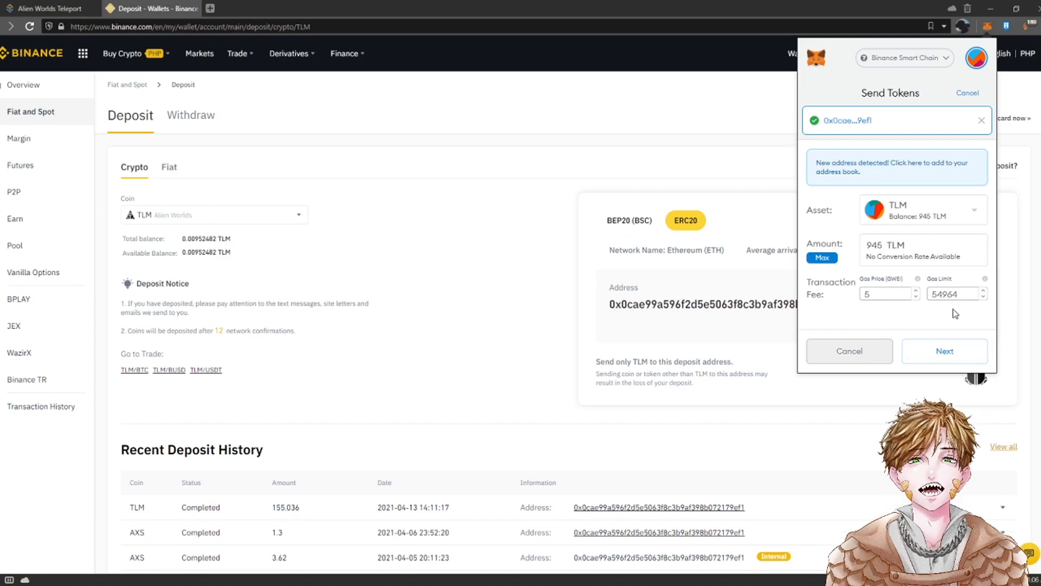
left_click(943, 350)
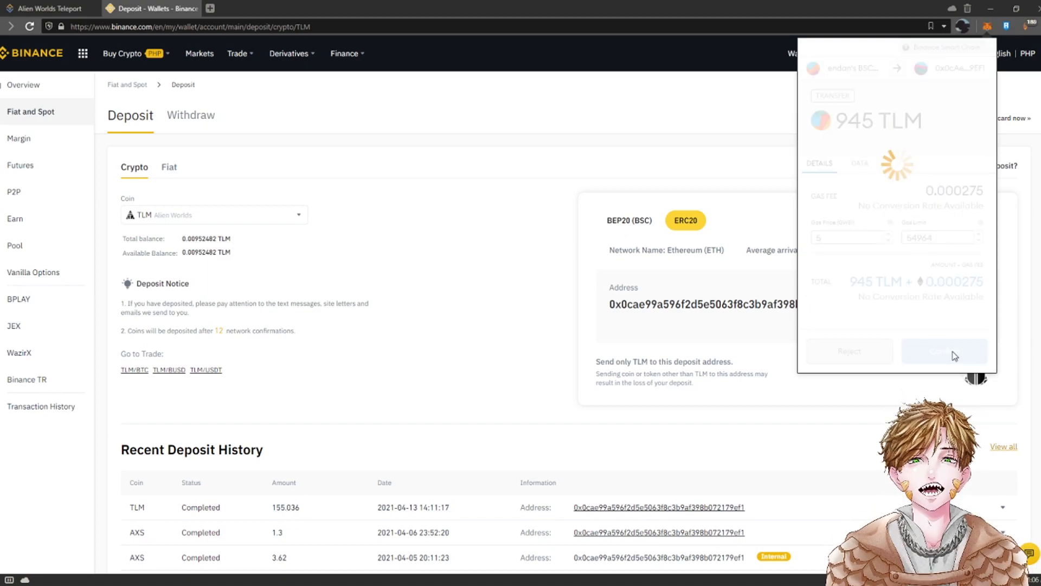
left_click(943, 350)
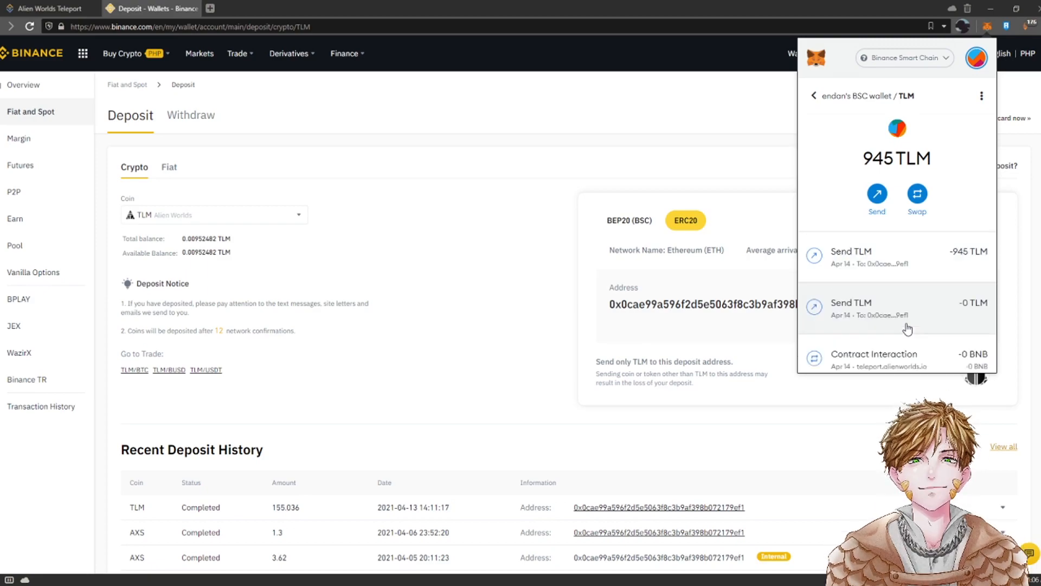
left_click(812, 95)
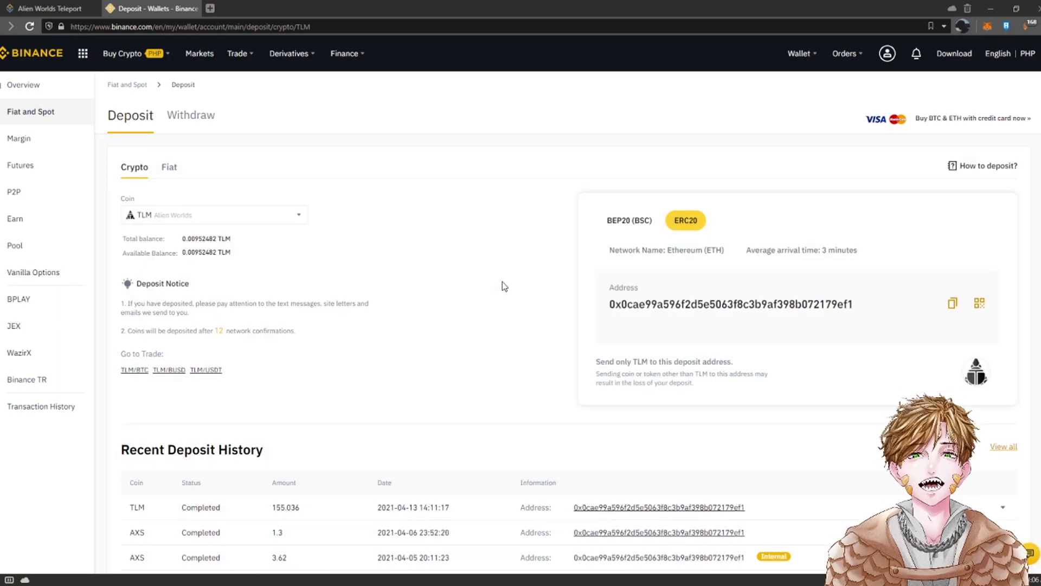
Check Recent Deposit History for the 945 TLM deposit, then go to Trade > Classic
scroll("down", 3)
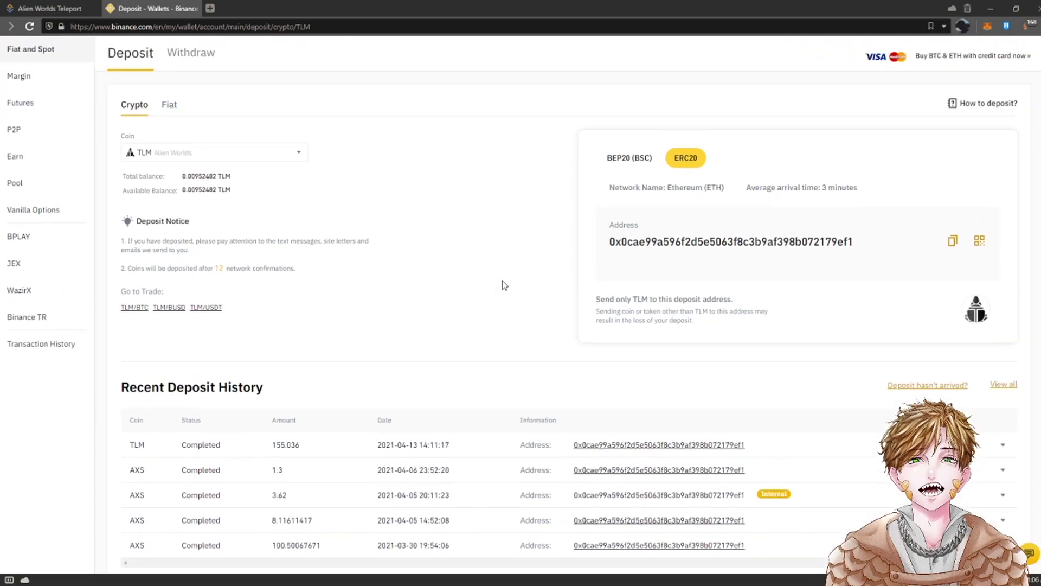
scroll("down", 3)
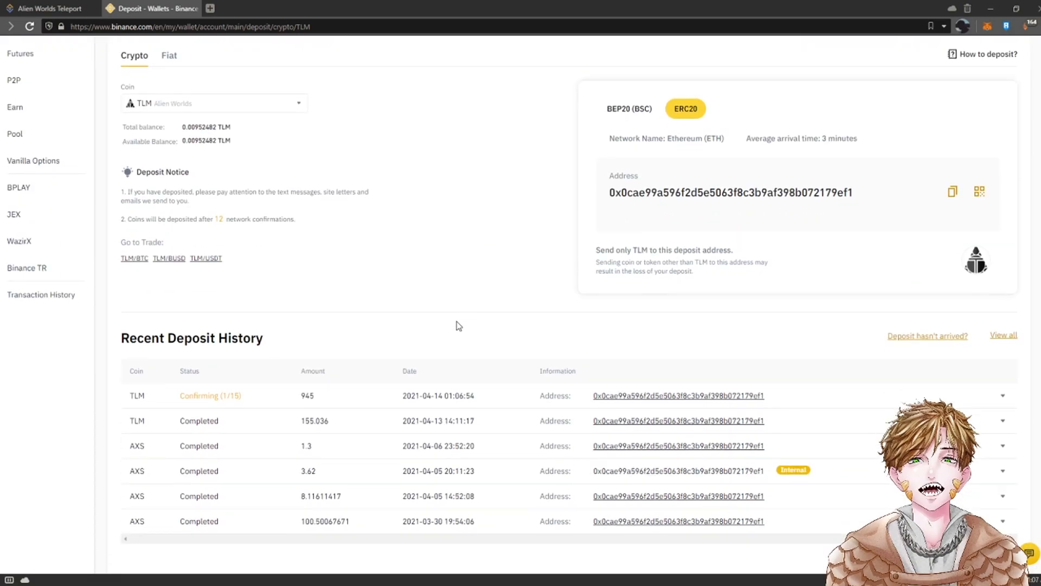
mouse_move(259, 364)
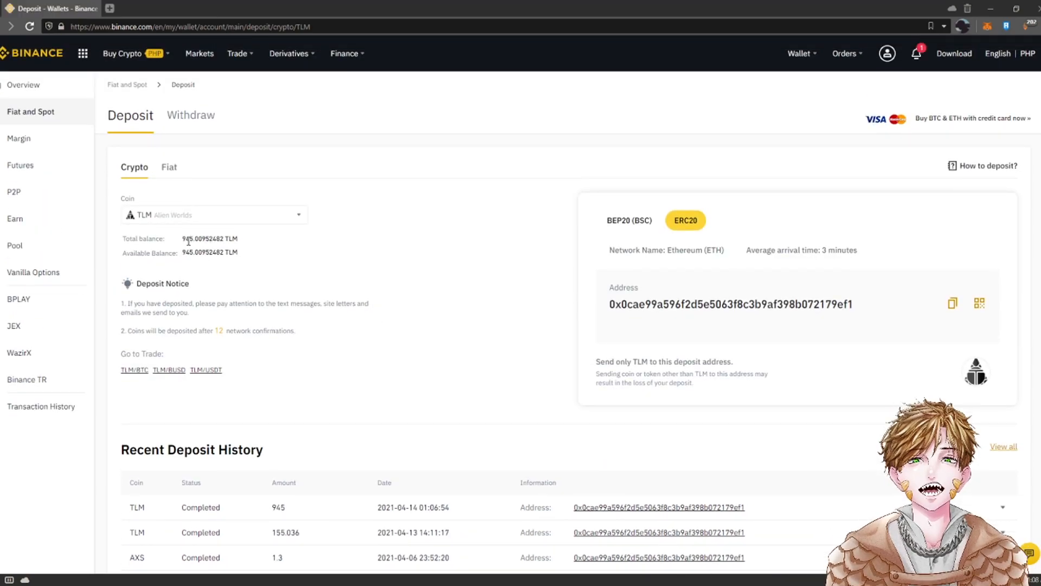
left_click(237, 53)
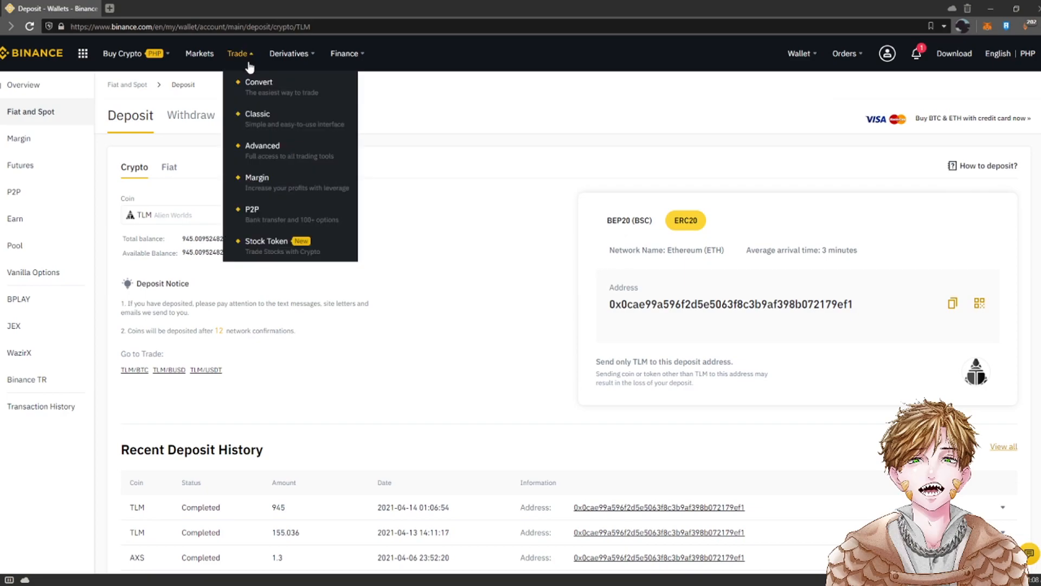
left_click(258, 114)
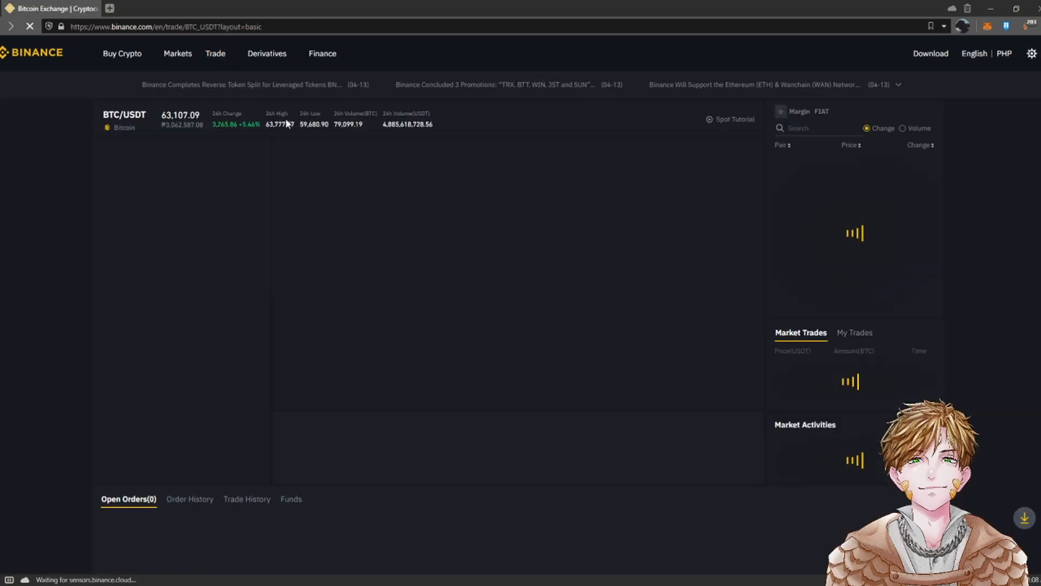
left_click(147, 9)
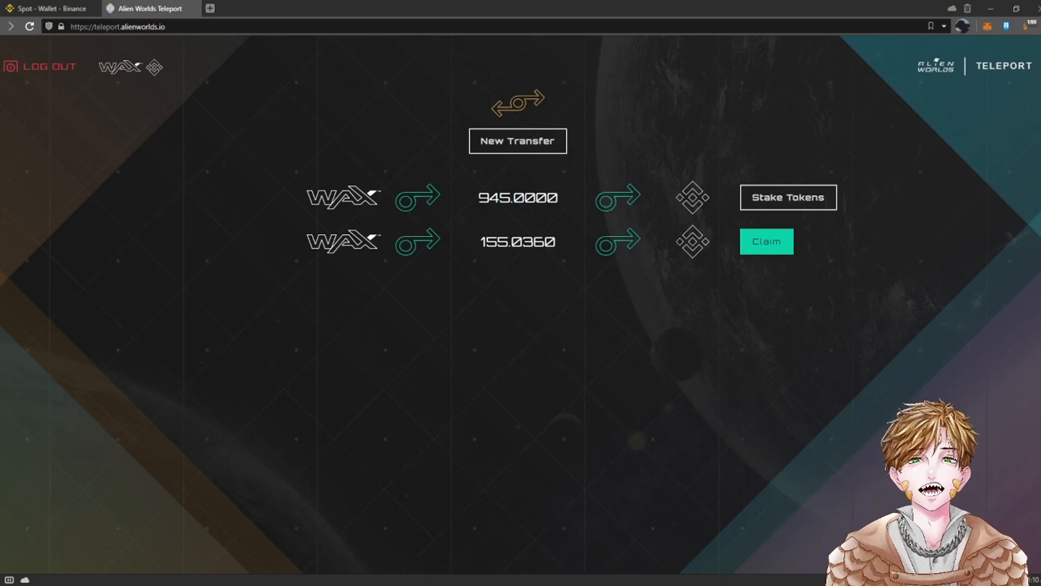
mouse_move(722, 345)
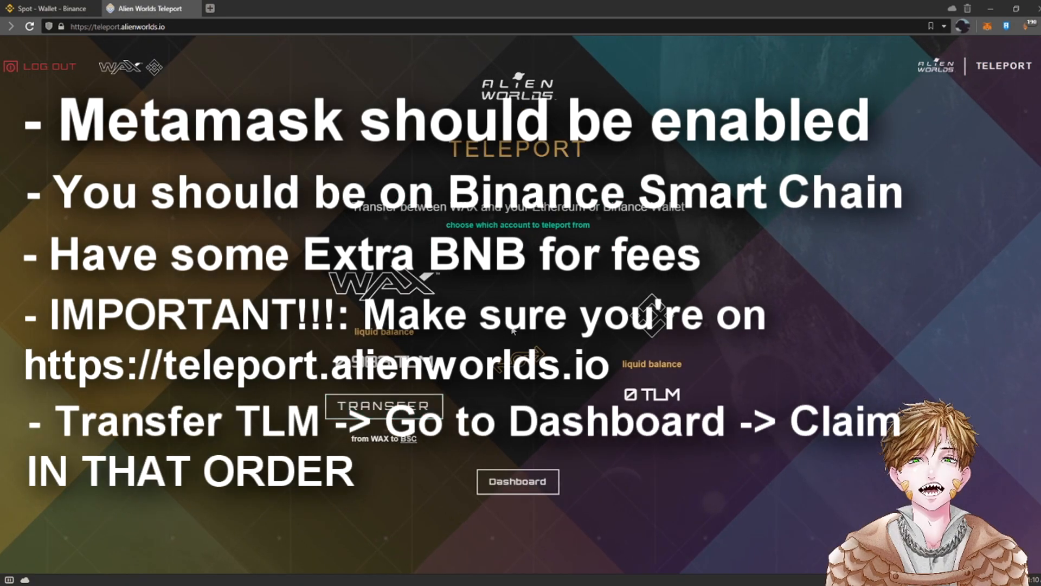
Return to the dashboard listing the 945 and 155.036 TLM teleports from WAX
left_click(517, 481)
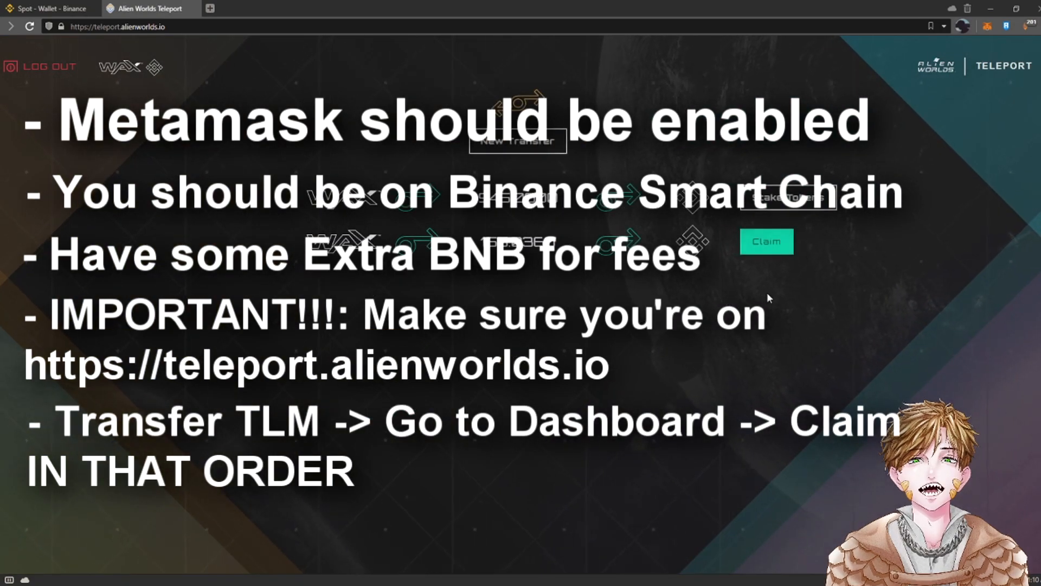